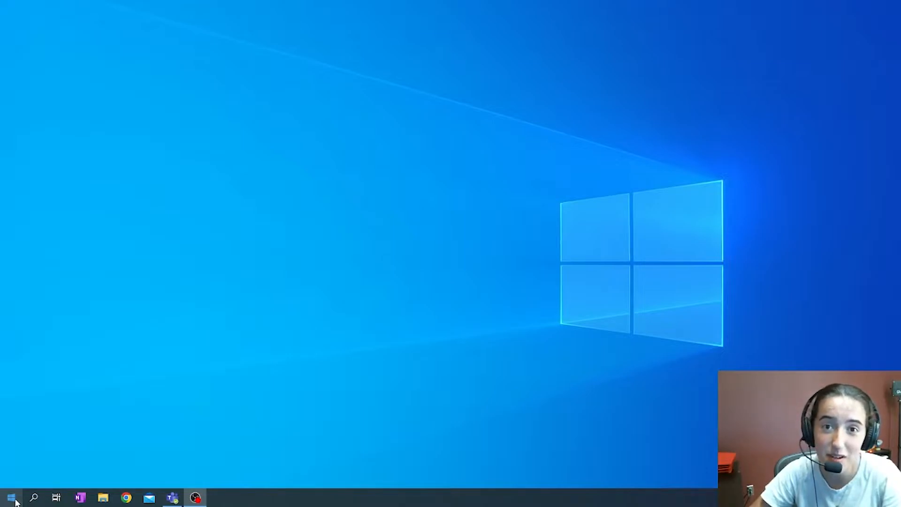
pyautogui.moveTo(235, 251)
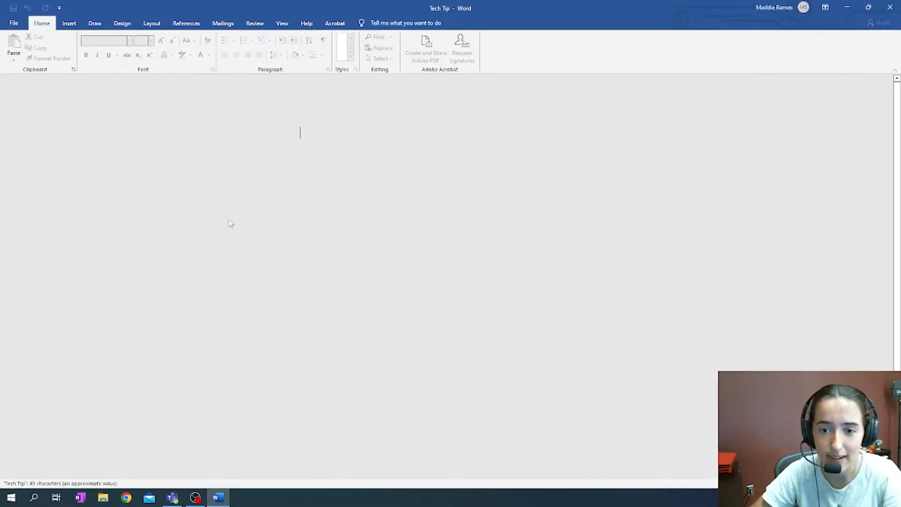
# Open the Shapes gallery from the Insert tab
pyautogui.click(129, 46)
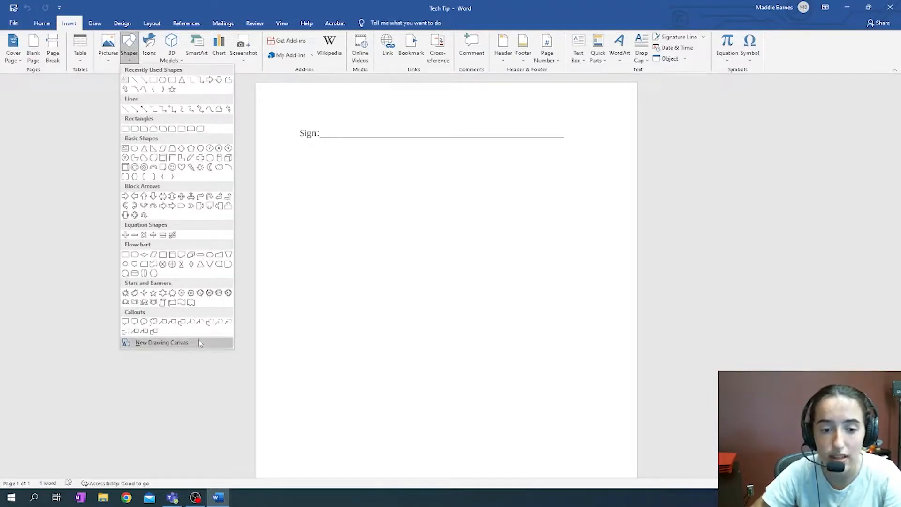
# Insert a new drawing canvas above the Sign: line
pyautogui.click(161, 343)
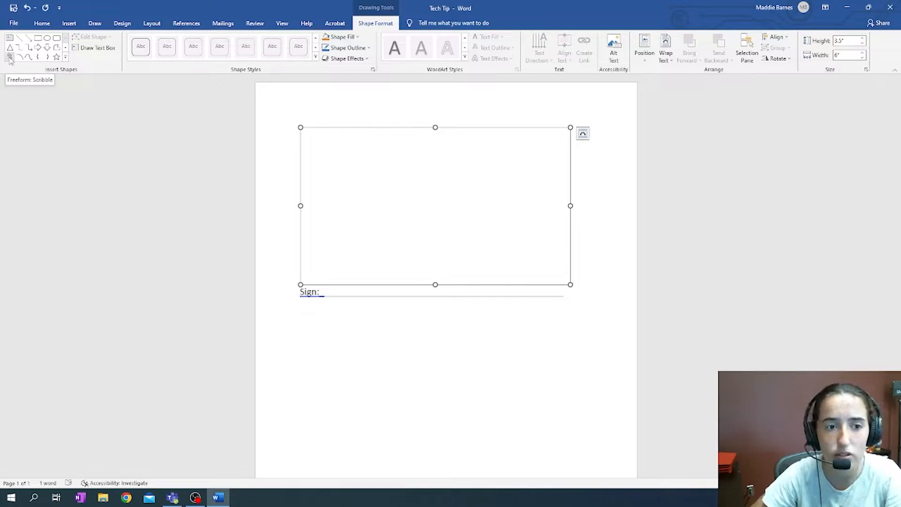
pyautogui.moveTo(15, 65)
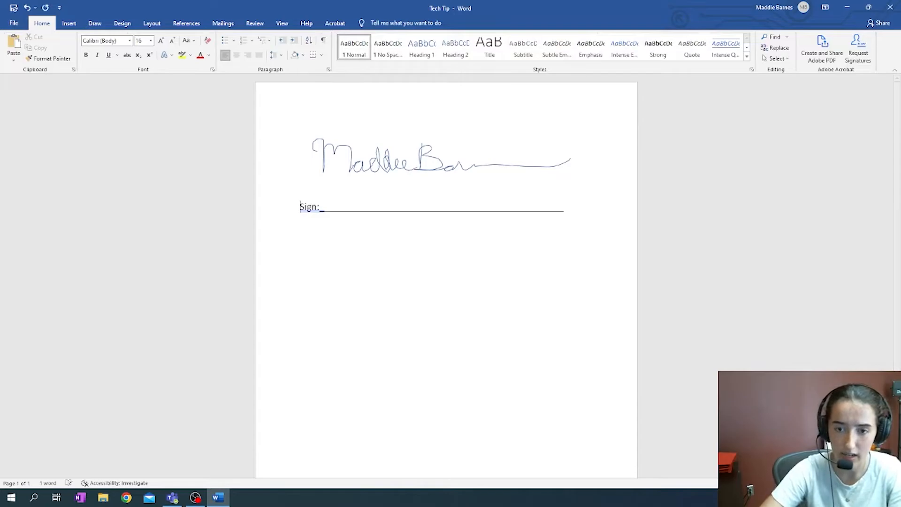
pyautogui.press('ctrl+v')
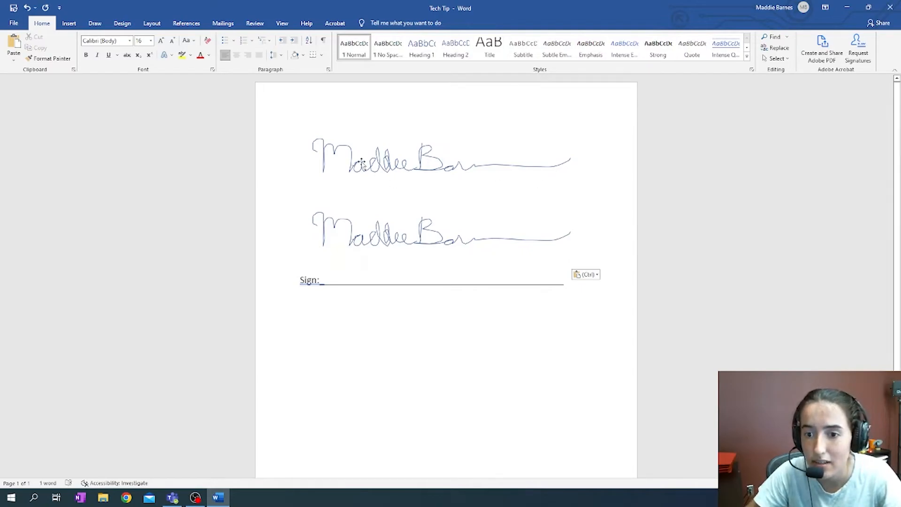